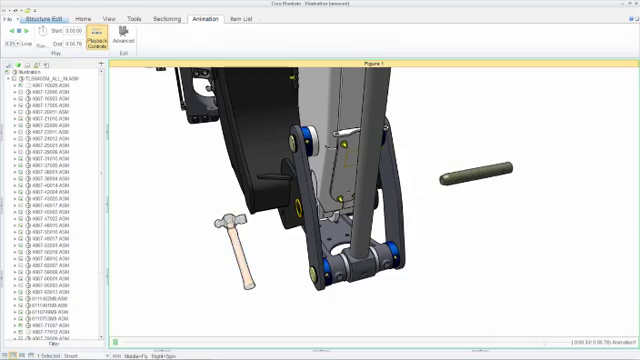
Step: Load the excavator illustration file showing the full backhoe arm assembly
{"action": "left_click", "coordinate": [43, 34]}
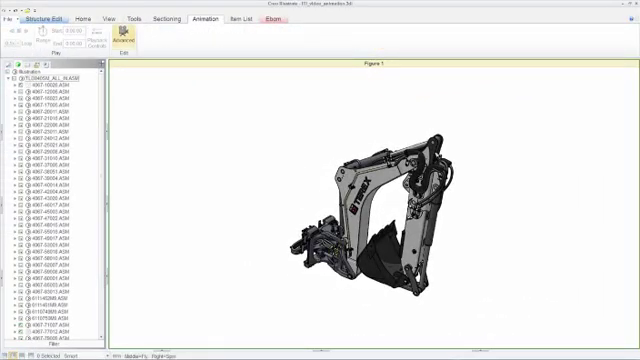
Step: Create Animation1 in Advanced mode and close in on the boom-joint pin and ring
{"action": "left_click", "coordinate": [188, 17]}
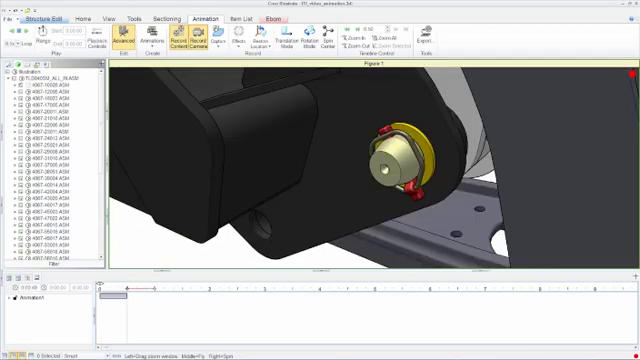
Step: Record the camera move and recolour the retaining ring green in Choose Color
{"action": "left_click", "coordinate": [226, 40]}
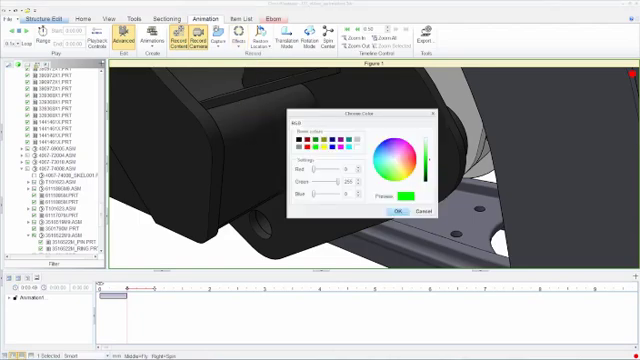
{"action": "left_click", "coordinate": [393, 212]}
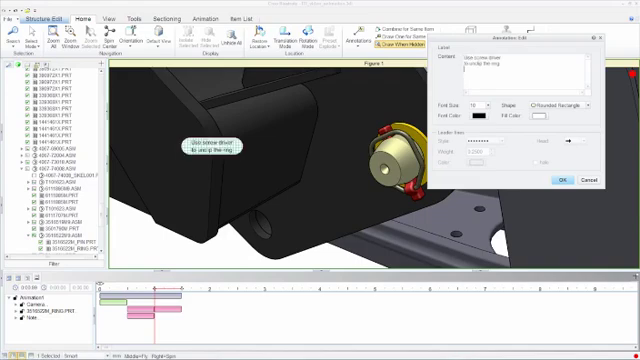
{"action": "left_click", "coordinate": [483, 104]}
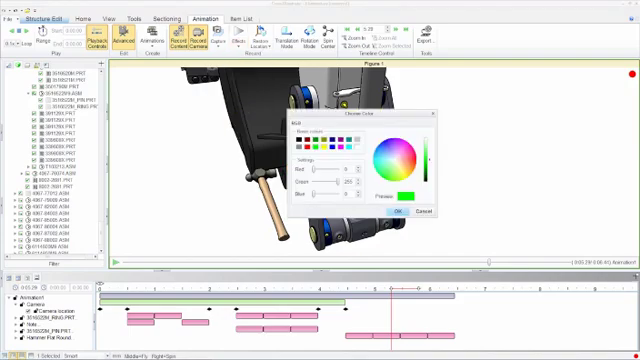
Step: Recolour the second pin green in Choose Color before sliding it out of the joint
{"action": "left_click", "coordinate": [390, 211]}
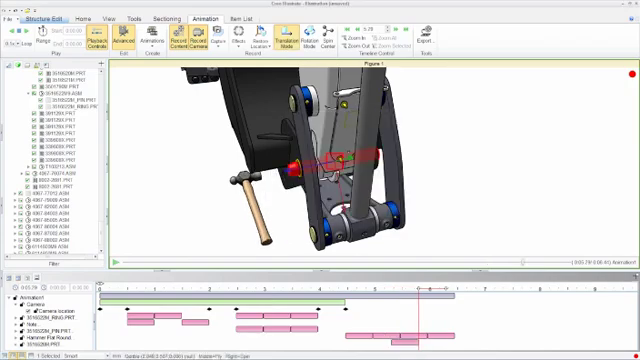